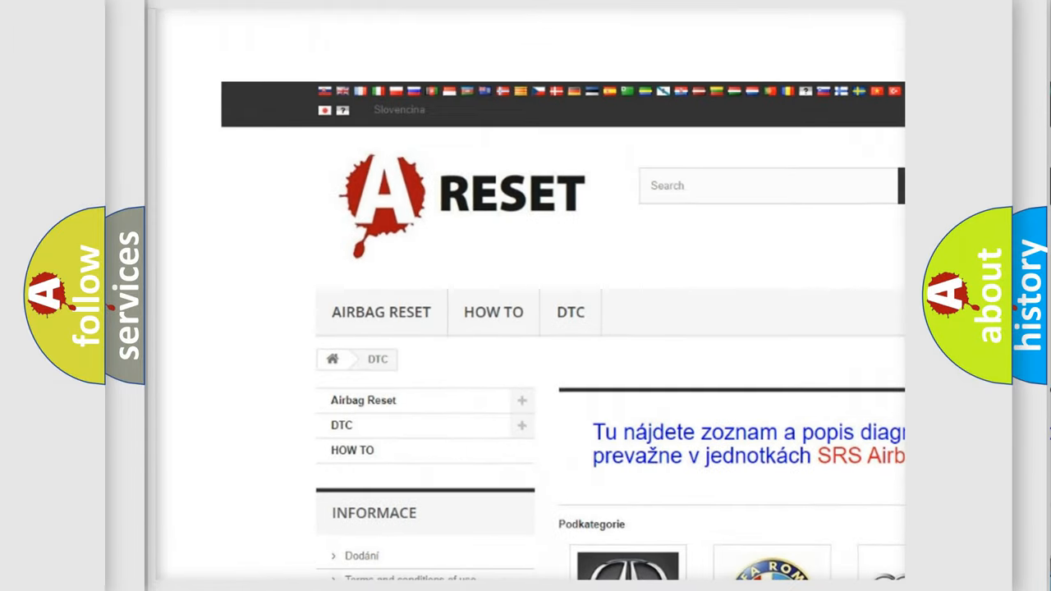
Choose TOYOTA from the catalogue of car makes and browse its list of DTC codes
scroll(down, 3)
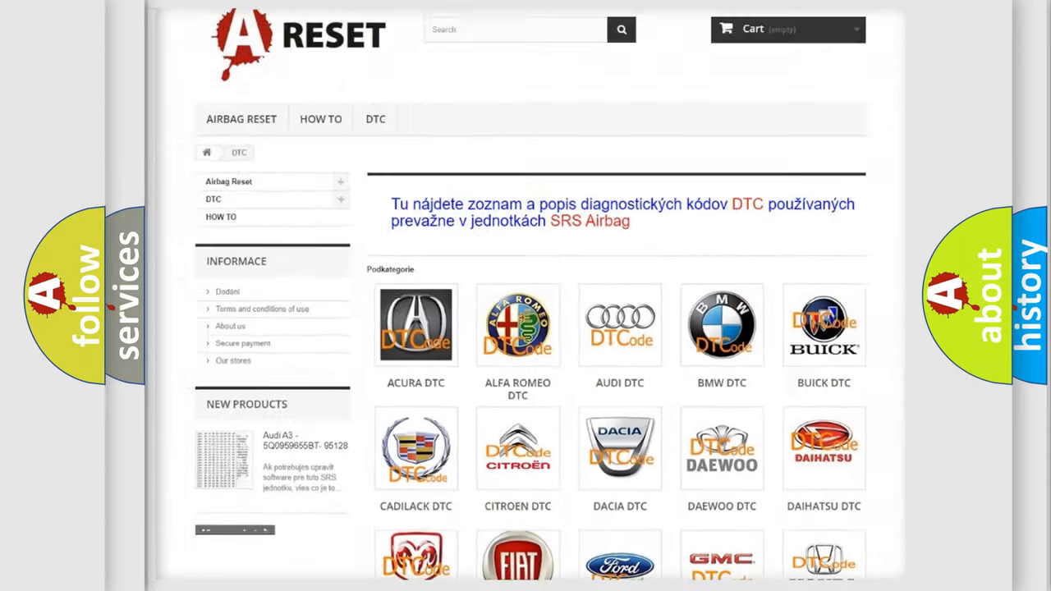
scroll(down, 3)
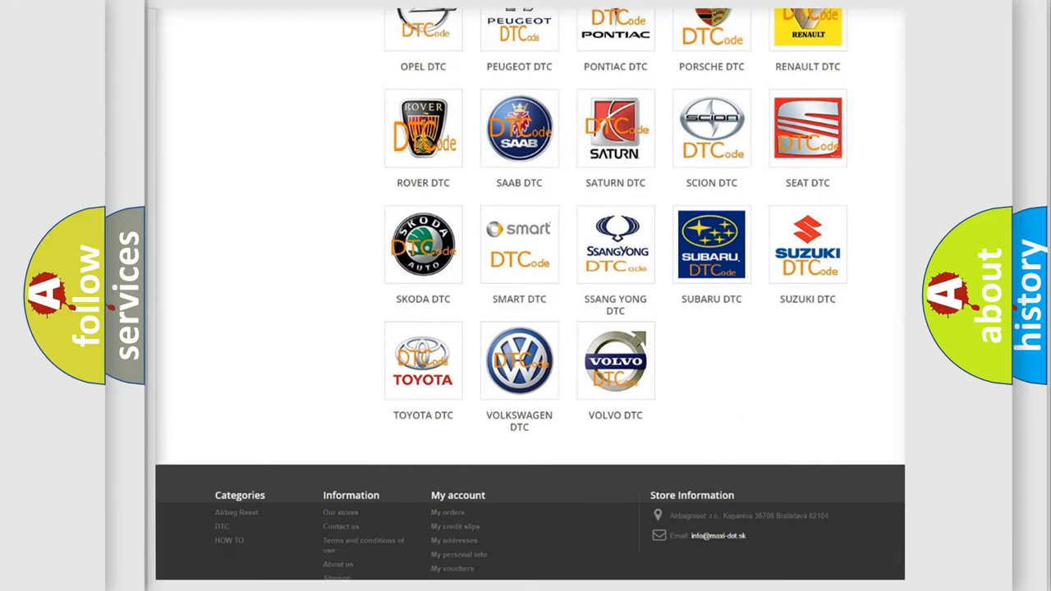
scroll(down, 3)
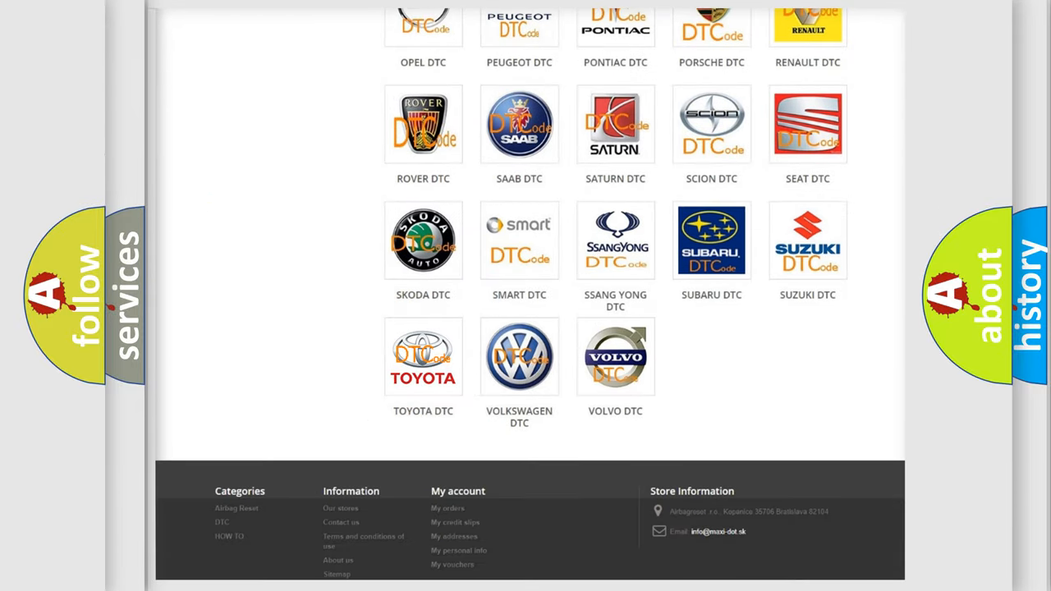
click(423, 356)
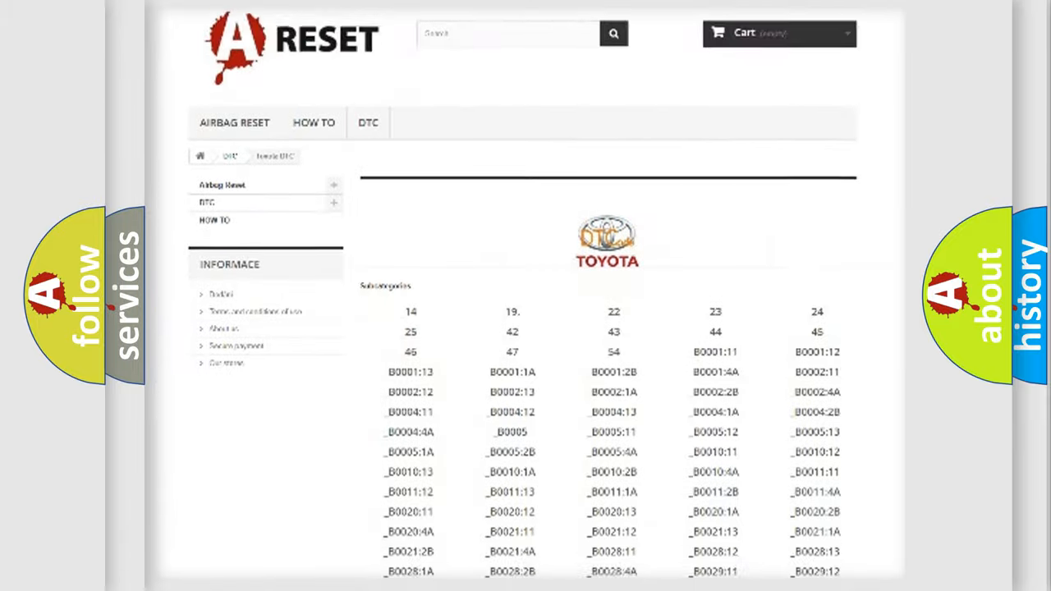
scroll(down, 3)
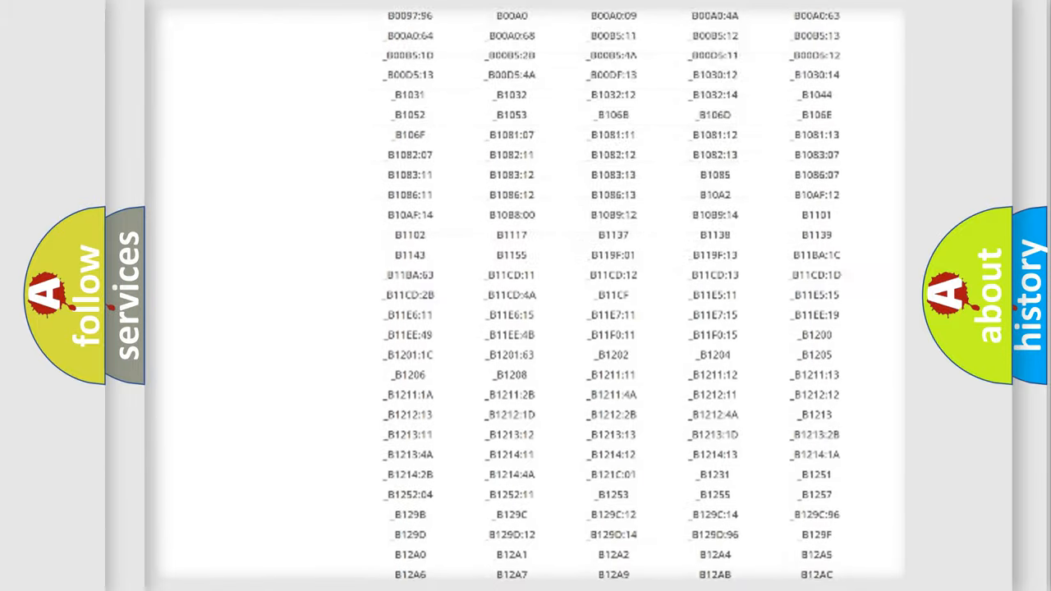
scroll(up, 3)
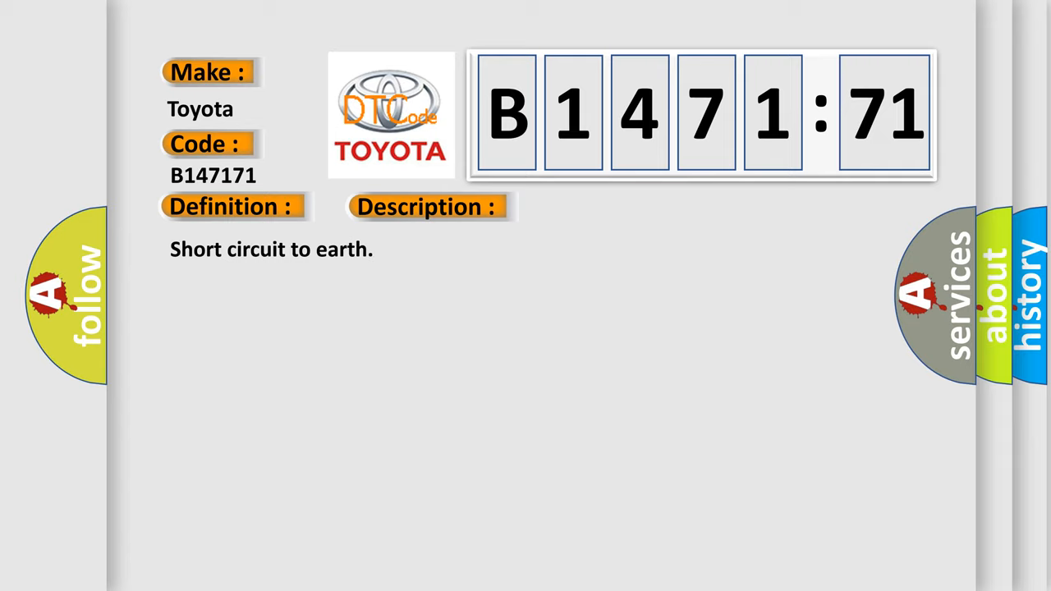
Reveal the Description text and Cause heading for code B147171 on the slide
click(604, 206)
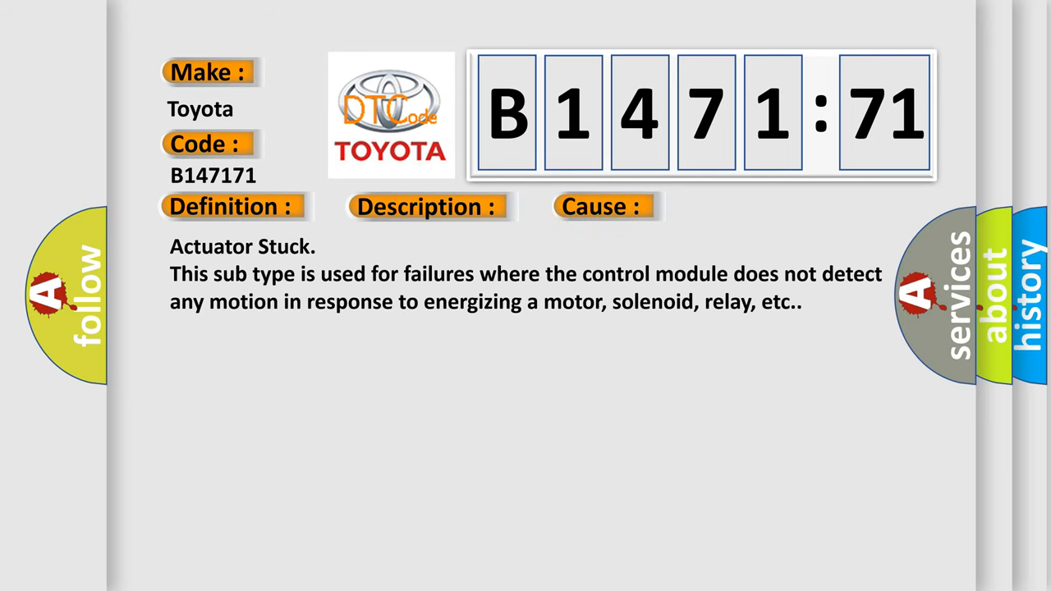